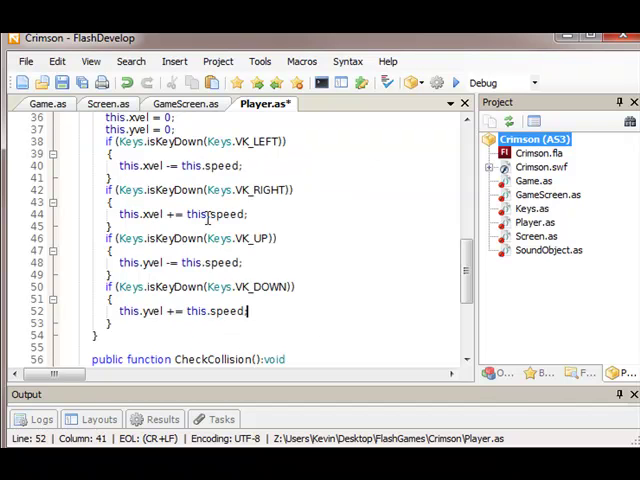
Declare 'public var gameplayer:Player;' in GameScreen.as.
scroll("down", 3)
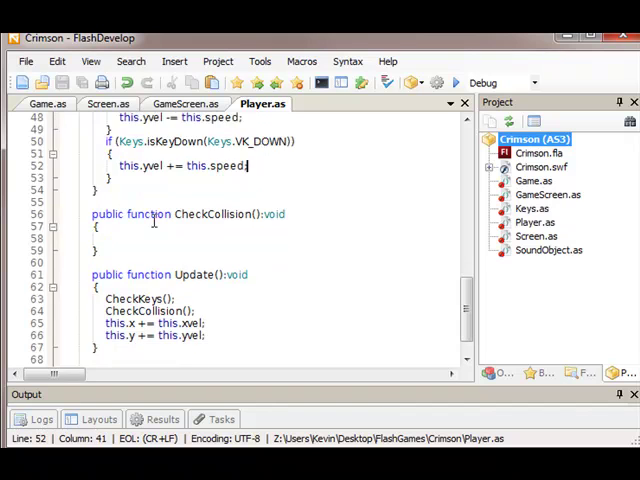
scroll("down", 3)
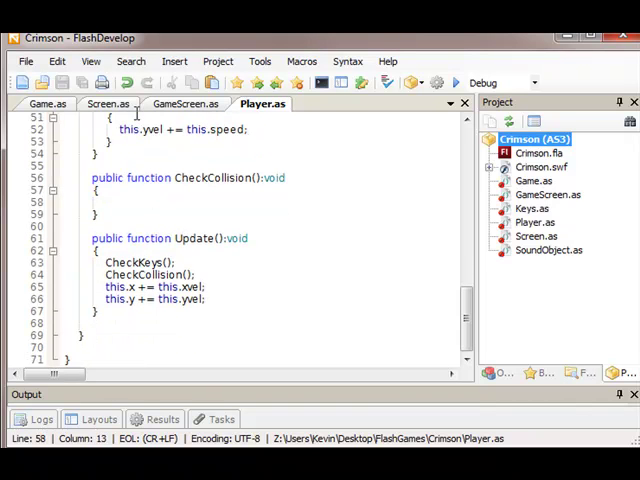
left_click(185, 103)
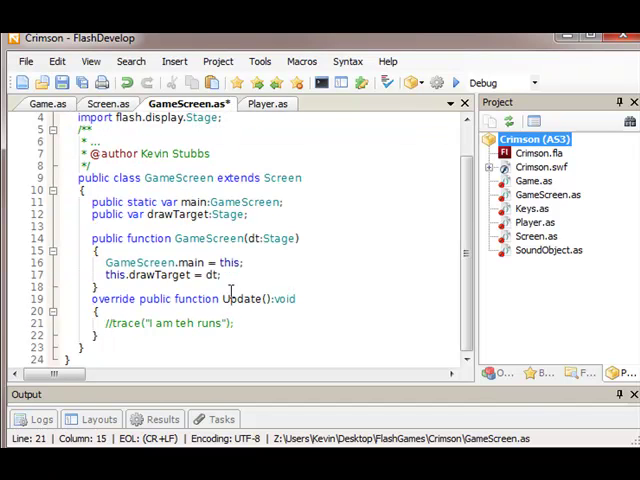
type("public var")
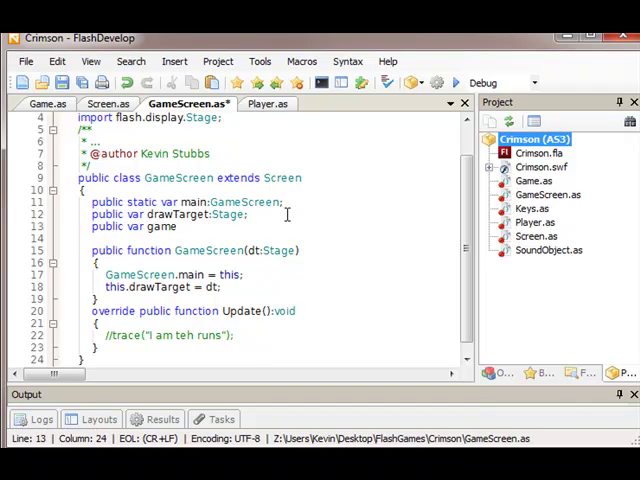
type("gameplayer:Player;")
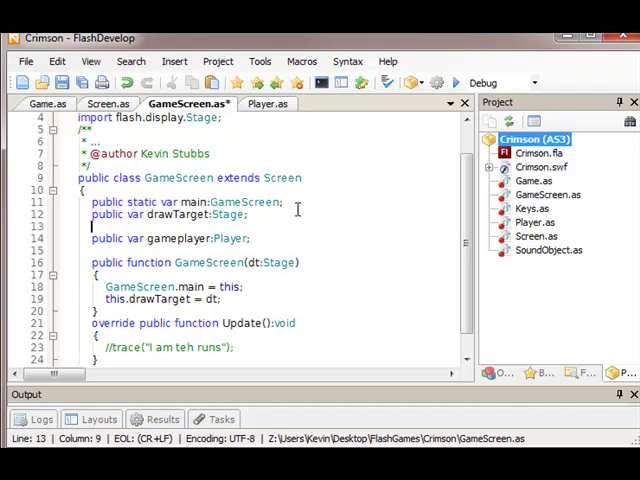
In the constructor, start creating the player with 'gameplayer = new Player(225, ...'.
scroll("down", 3)
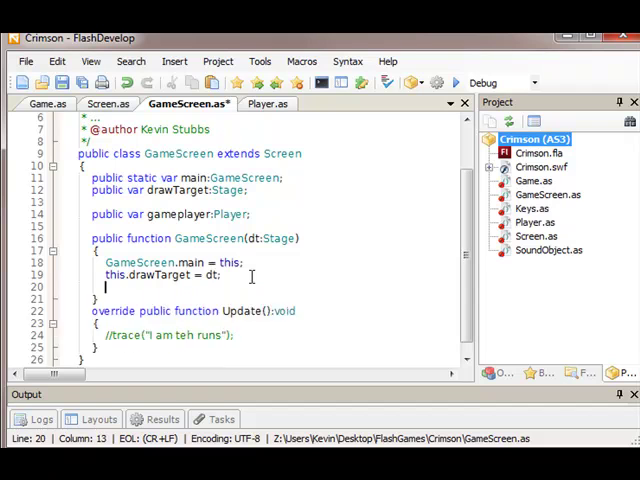
type("gameplayer = new")
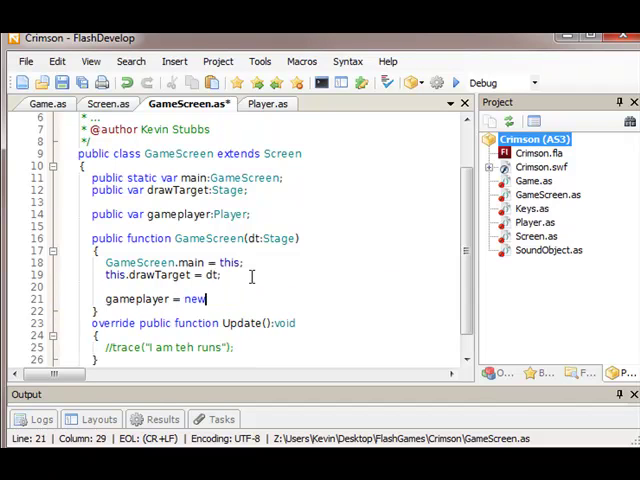
type("Player(")
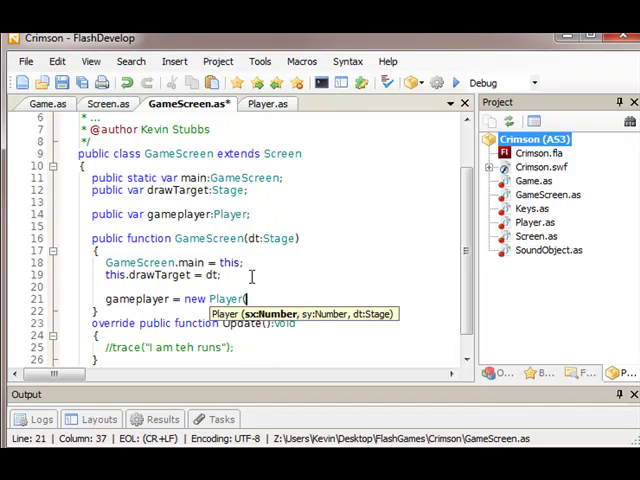
type("225,")
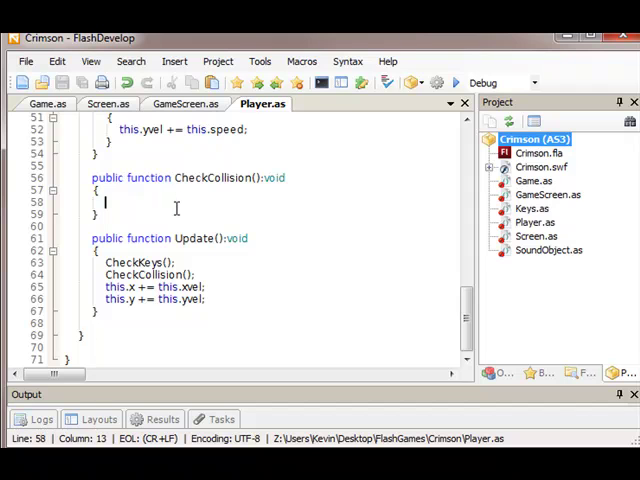
Add a left-edge check: if x + xvel - width/2 < 0, set x to width and xvel to 0.
type("if(this.x")
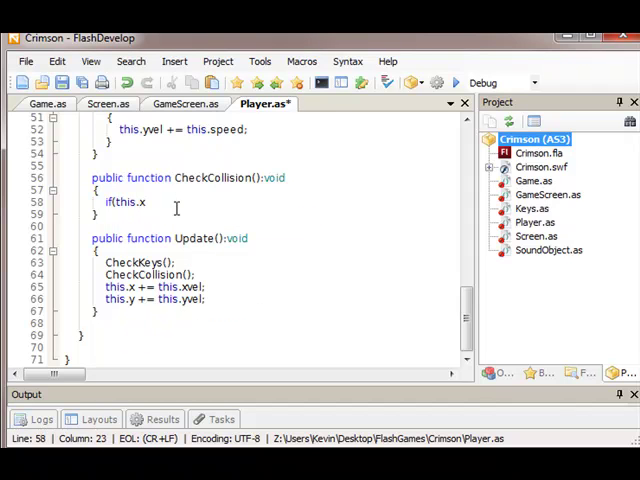
type("+ this.xvel")
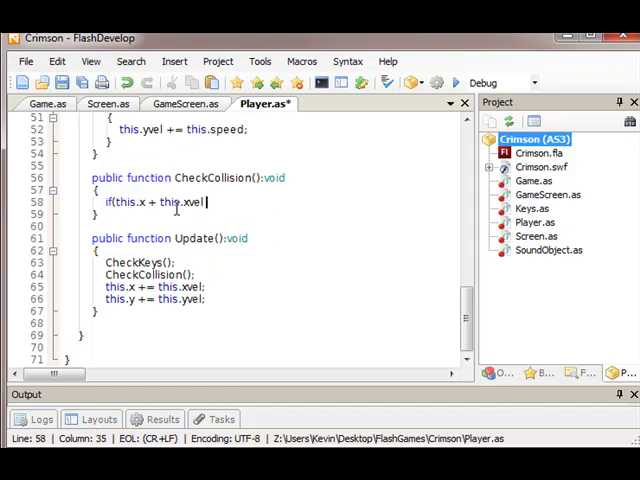
type("- this")
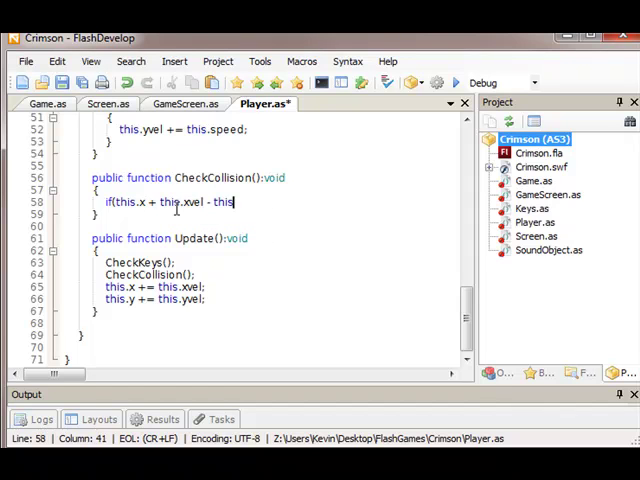
type(".width/2 <")
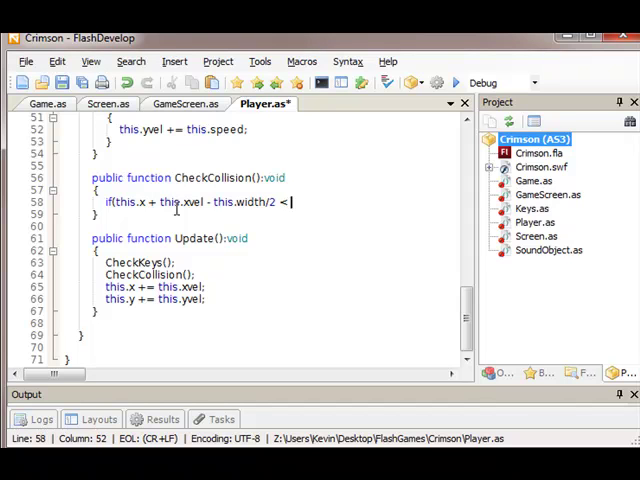
type("0")
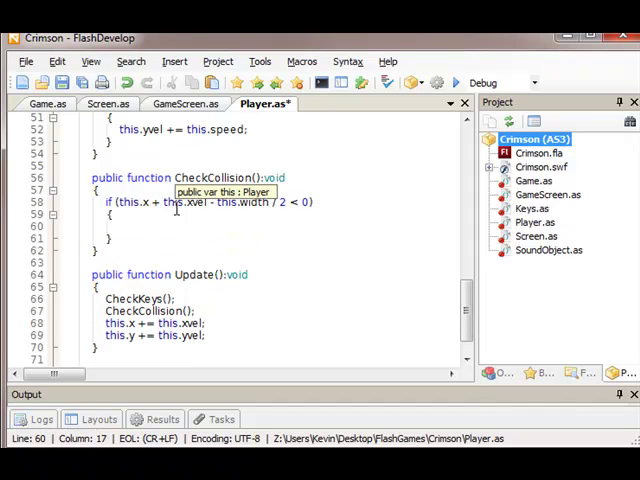
type("this.x = this.width;")
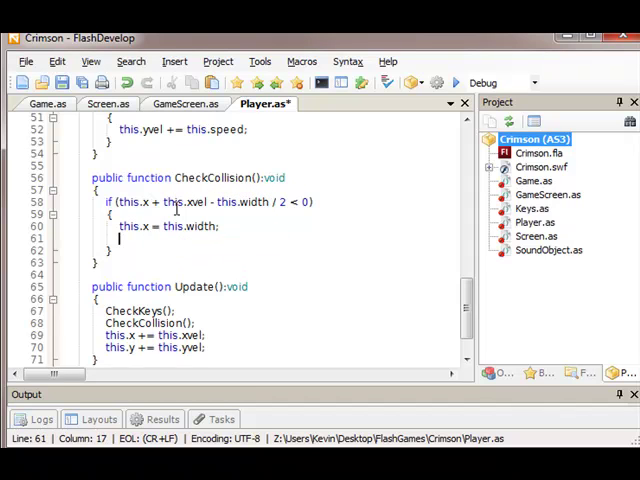
type("this.xvel = 0;")
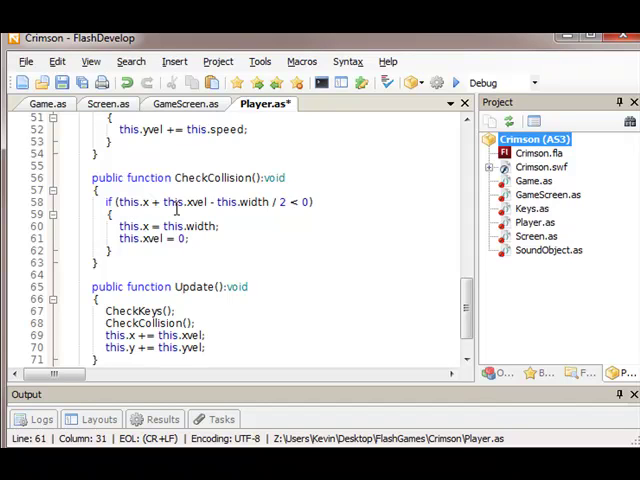
left_click(187, 238)
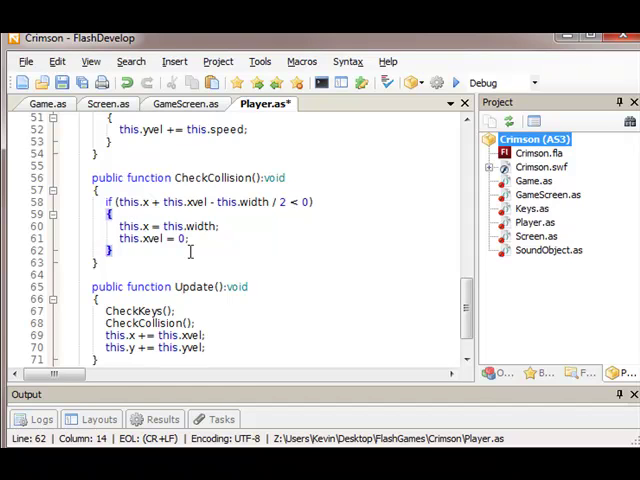
Add a right-edge check against 550 that sets x to 550 - width/2.
type("if(this.x + this.xvel + this.width")
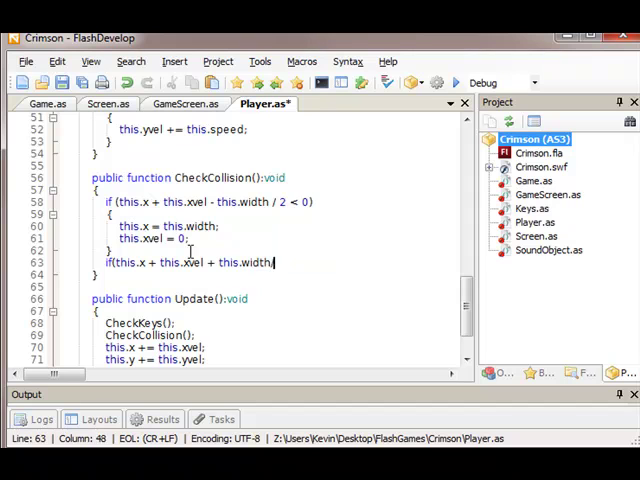
type("/2 >")
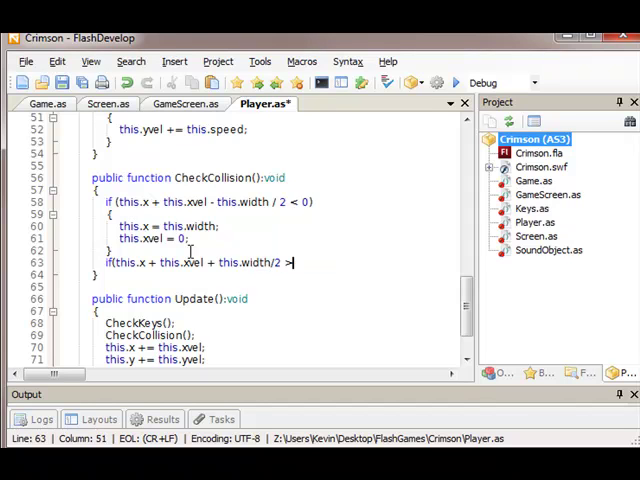
type("550")
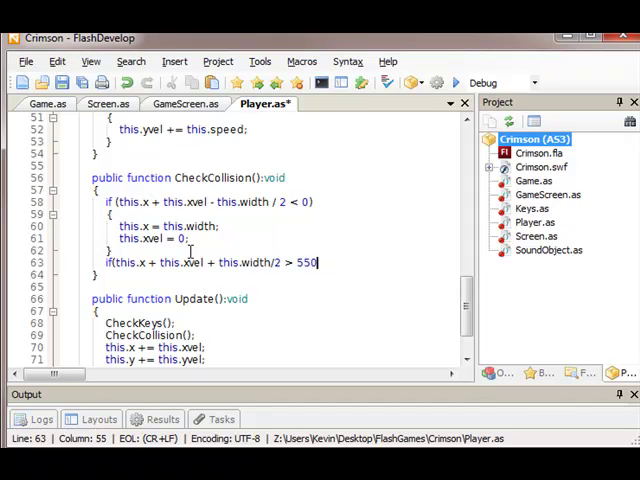
type("{")
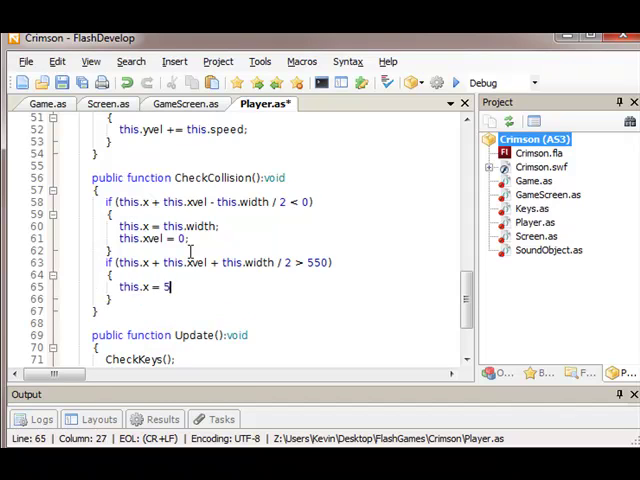
type("50 - this.width / 2")
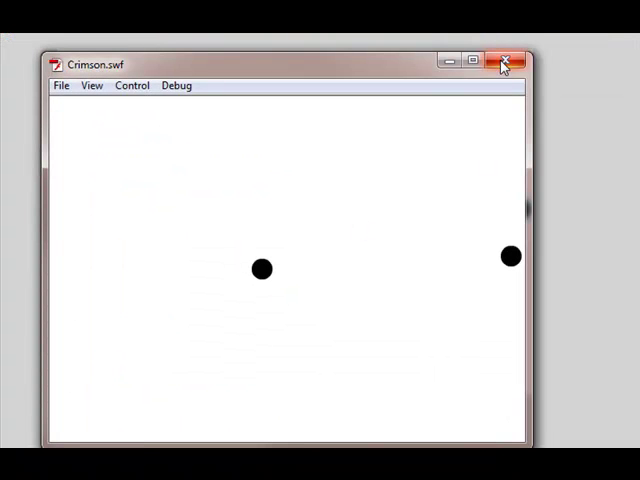
Close the Crimson.swf test window showing two black dots.
left_click(510, 62)
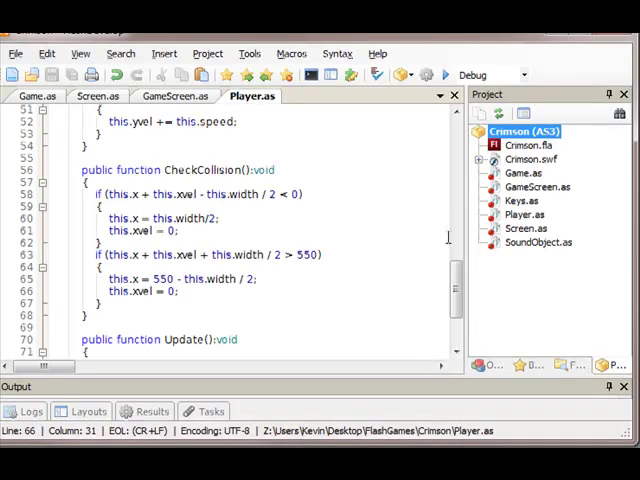
scroll("up", 3)
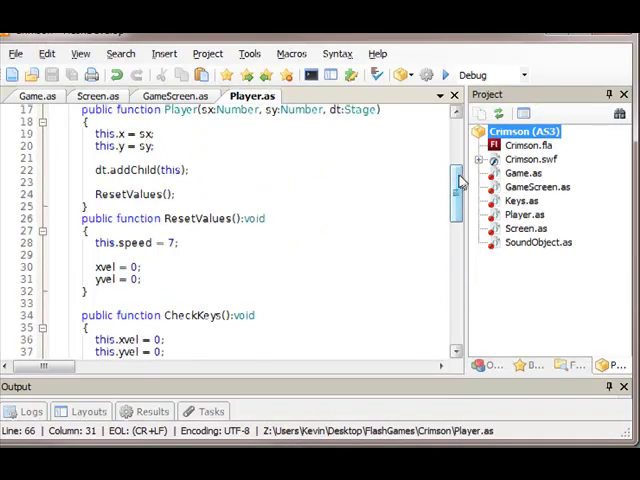
scroll("up", 3)
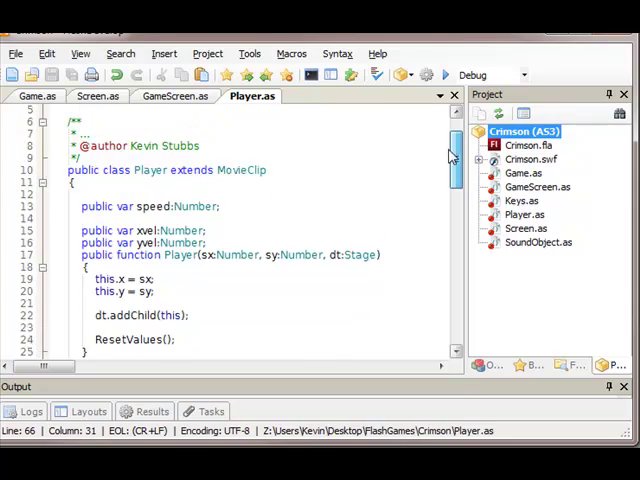
scroll("down", 3)
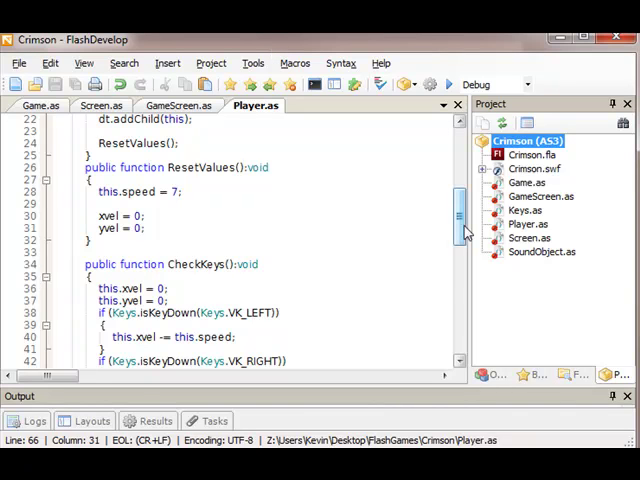
scroll("down", 3)
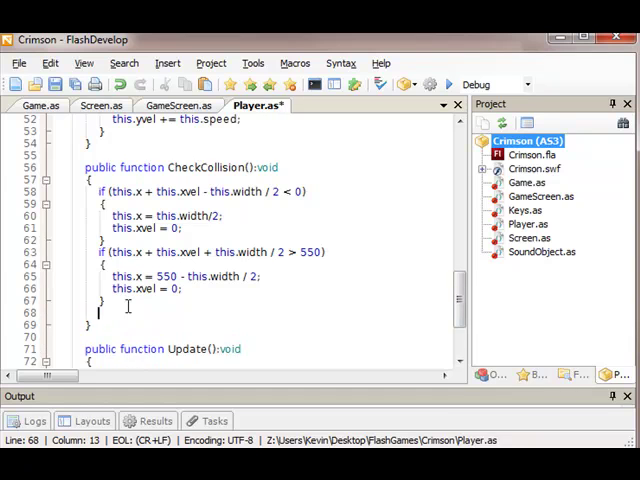
Add a top-edge check that clamps y by half the player's height.
type("if(this.y")
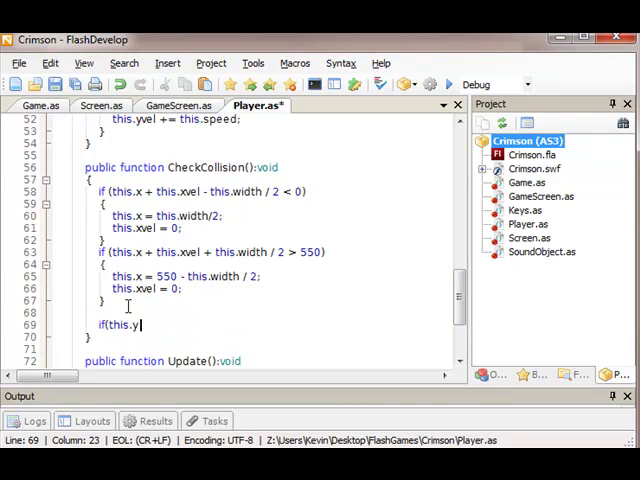
type("+ this.yvel - t")
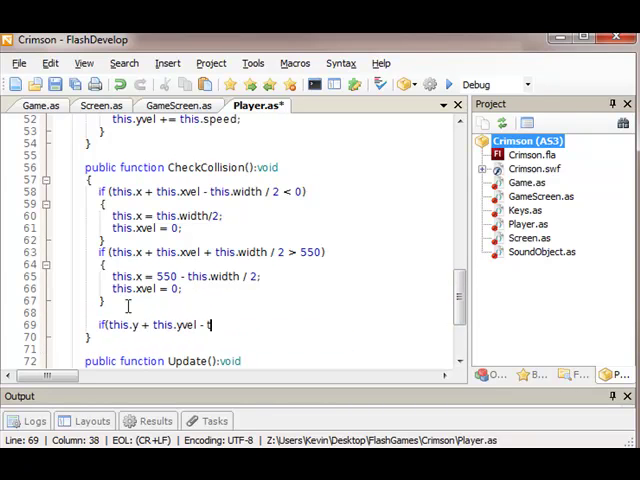
type("his.width/2 < 0")
type("this.y = this")
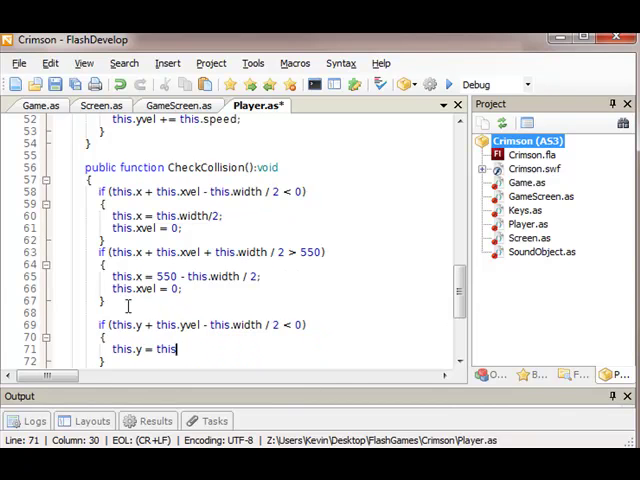
type(".height / 2;")
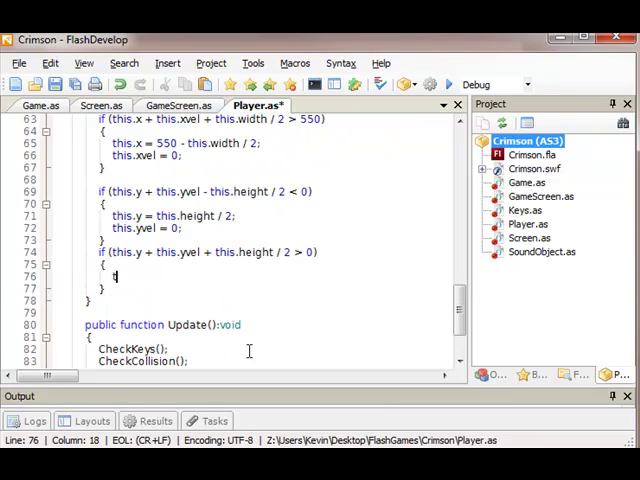
Add a bottom boundary at 400 that clamps y and zeroes yvel, then save Player.as.
type("his.y =")
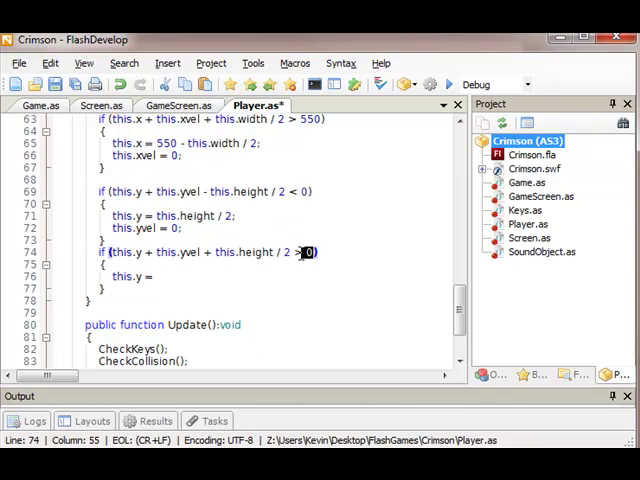
type("400 - this.height / 2;")
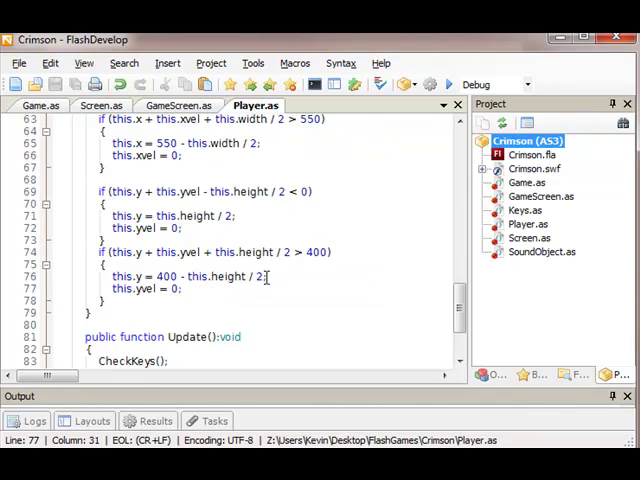
key("F5")
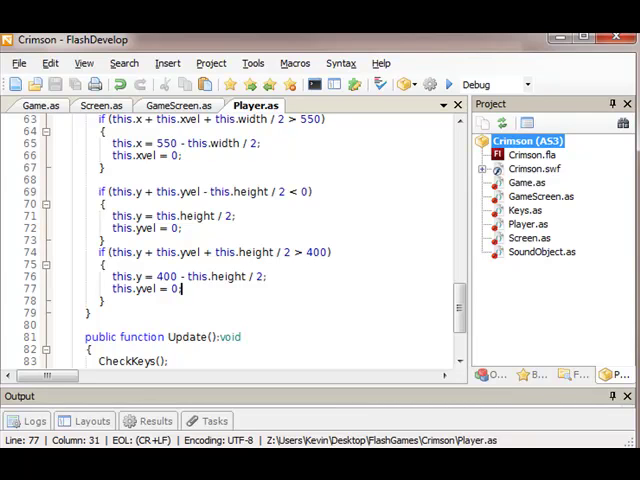
mouse_move(180, 288)
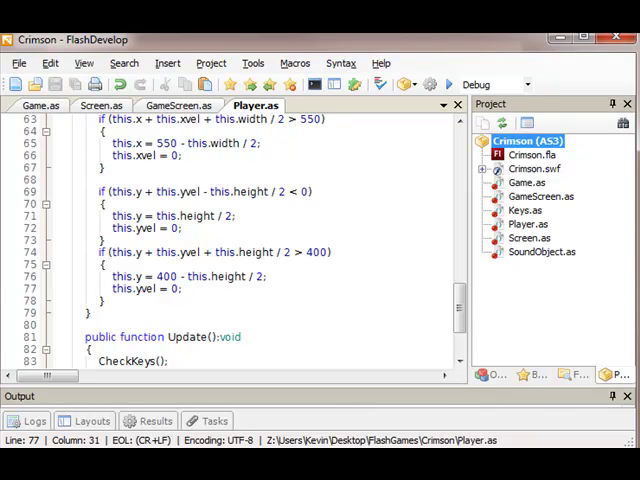
Open Add > New Class from the Crimson (AS3) project's context menu.
right_click(528, 141)
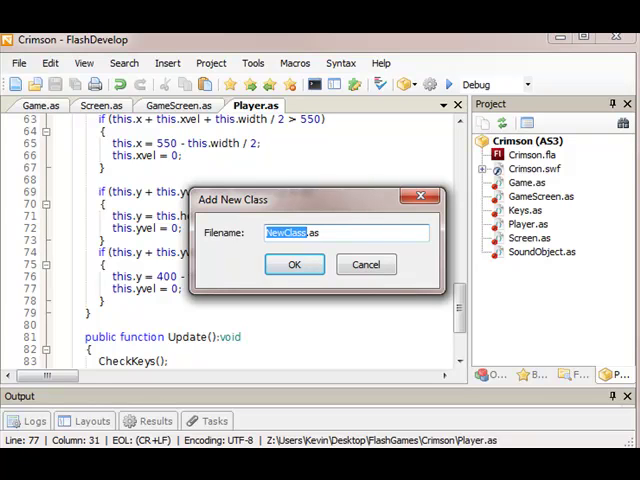
Create the GunMaster class and make it extend MovieClip.
type("GunMaster.as")
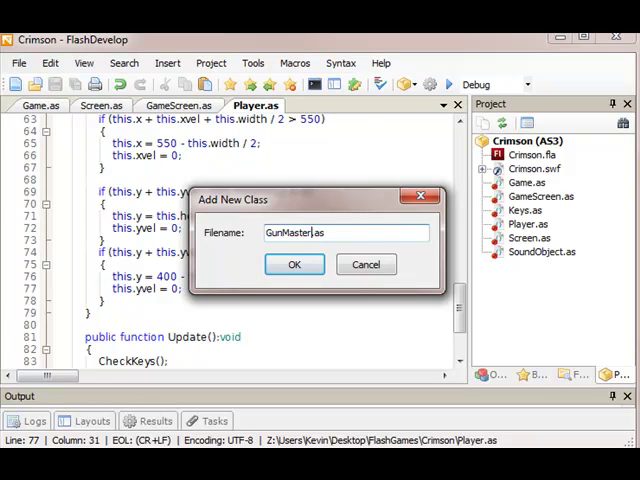
left_click(294, 264)
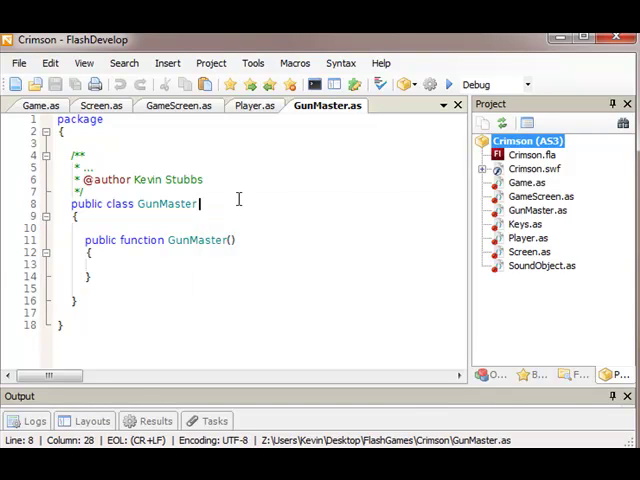
type("extends Mov")
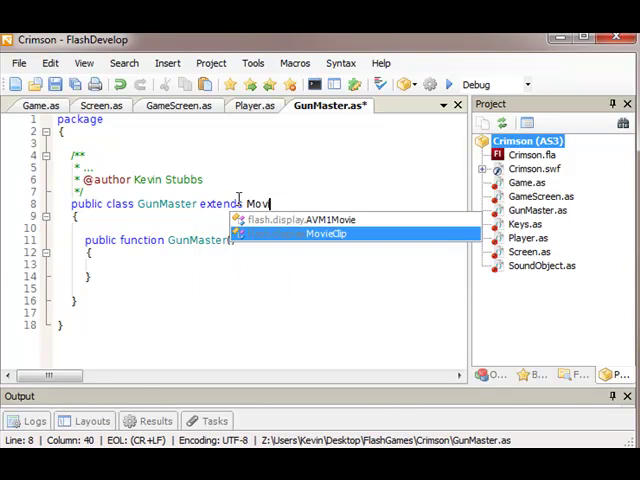
left_click(324, 233)
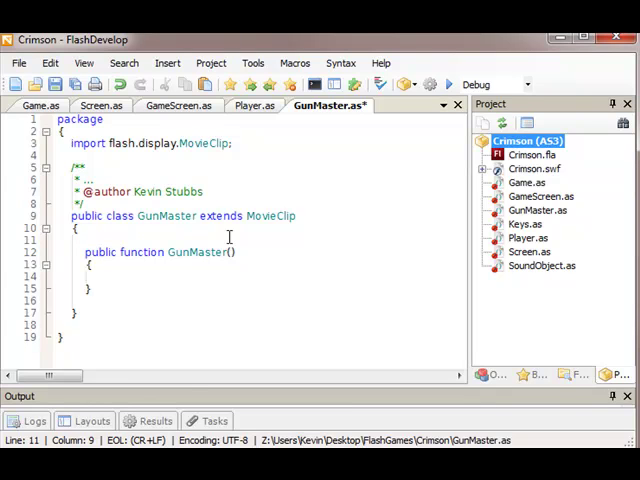
Declare 'public var currentGun:Number' and set currentGun = 1 in the constructor.
type("privat")
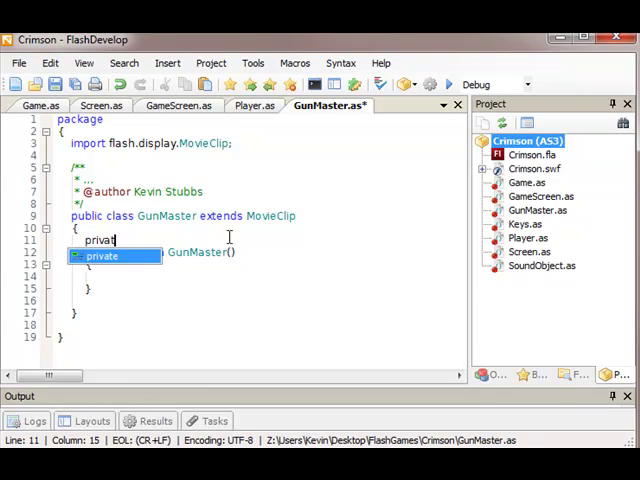
type("public var")
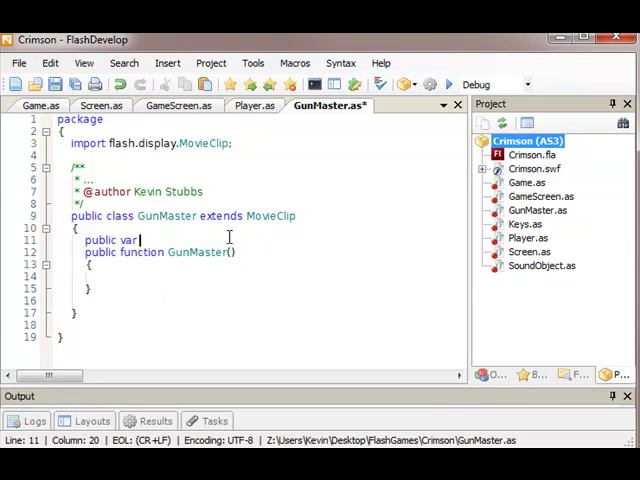
type("currentGun:Number")
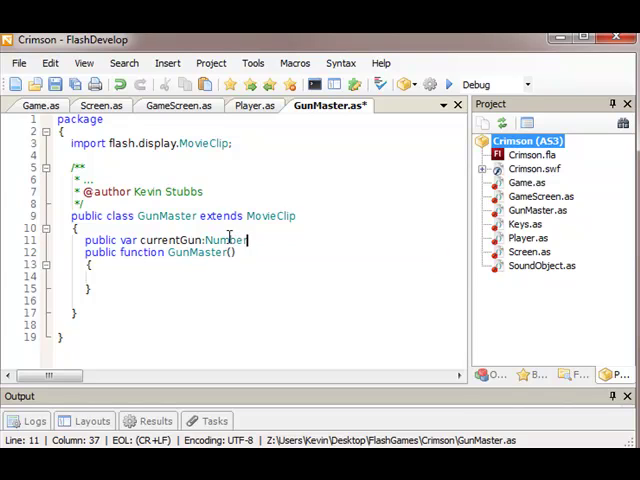
type("currentGun = 1;")
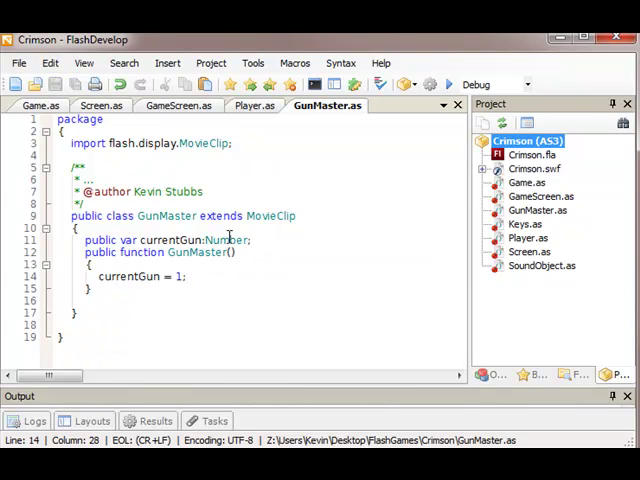
Add a new Gun class to the Crimson project, extending MovieClip.
right_click(533, 140)
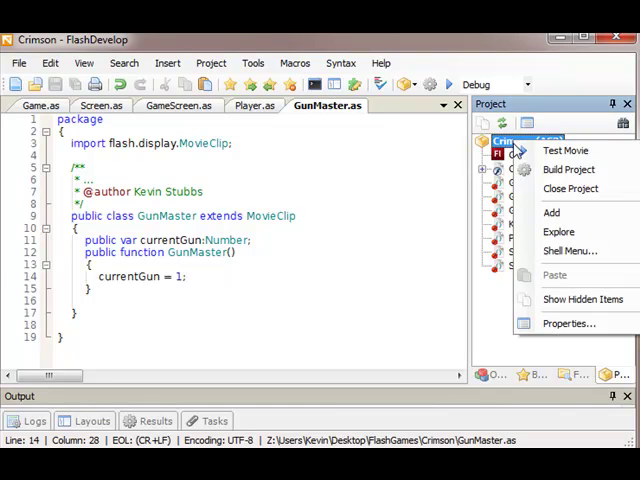
left_click(551, 212)
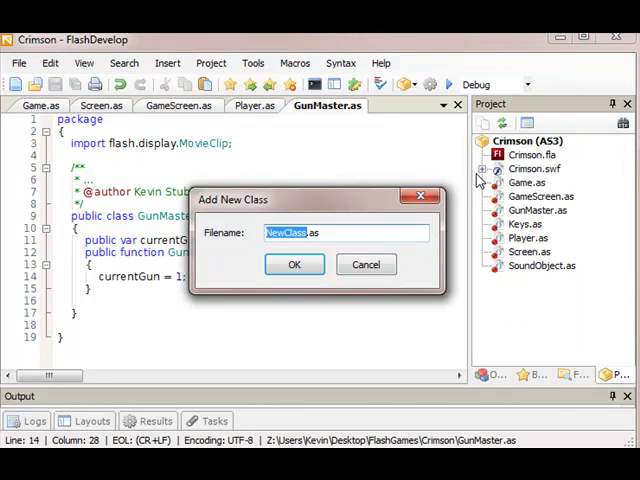
type("Pistol")
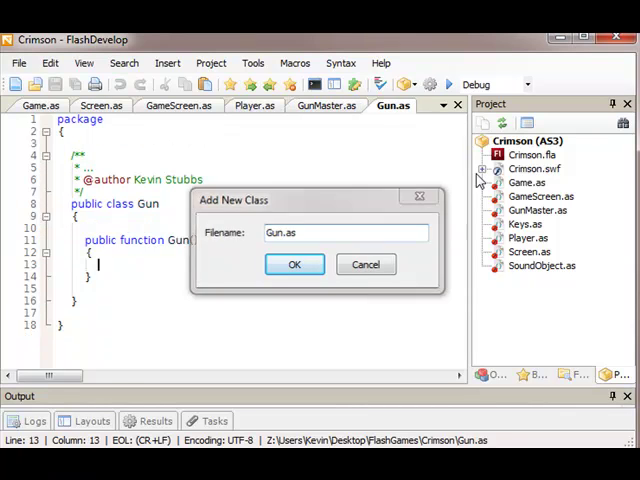
left_click(294, 264)
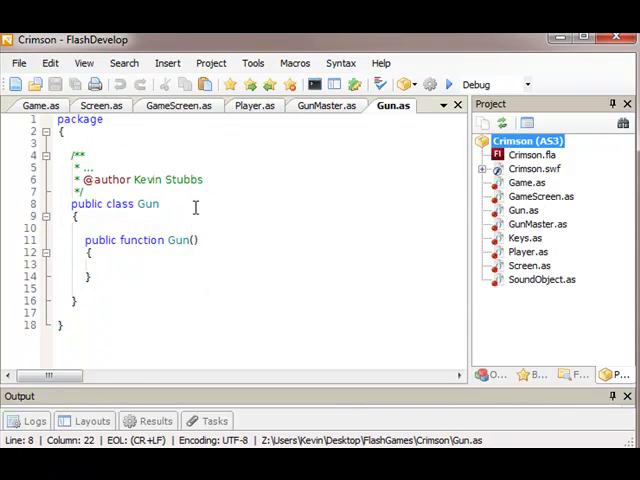
type("extends MovieClip")
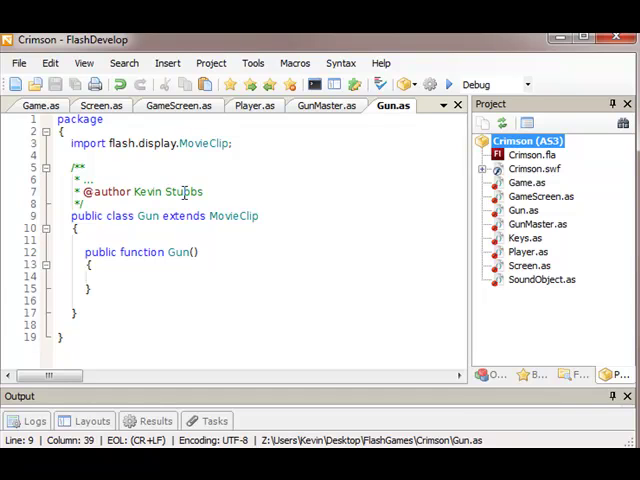
mouse_move(178, 180)
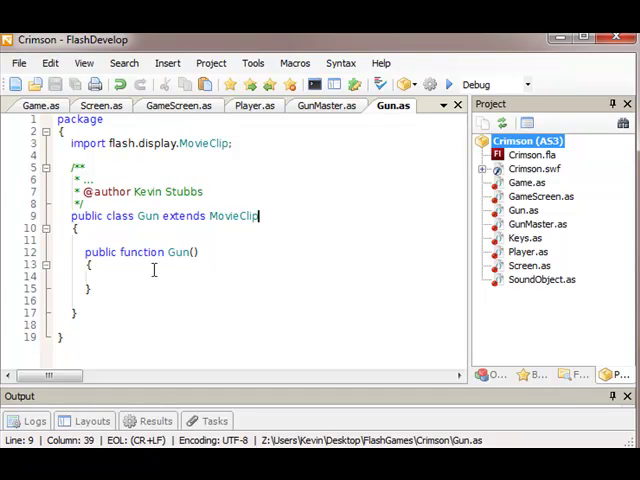
Declare 'public var fireRate:Number;' and 'public var curFireTimer:Number;' in Gun.as.
type("p")
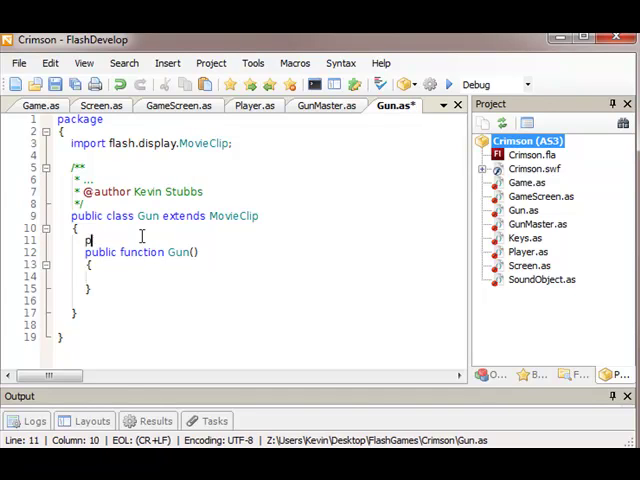
type("ublic var an")
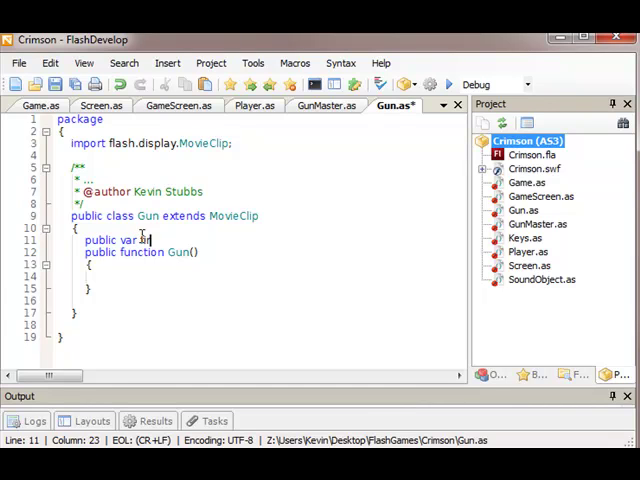
key("BackSpace")
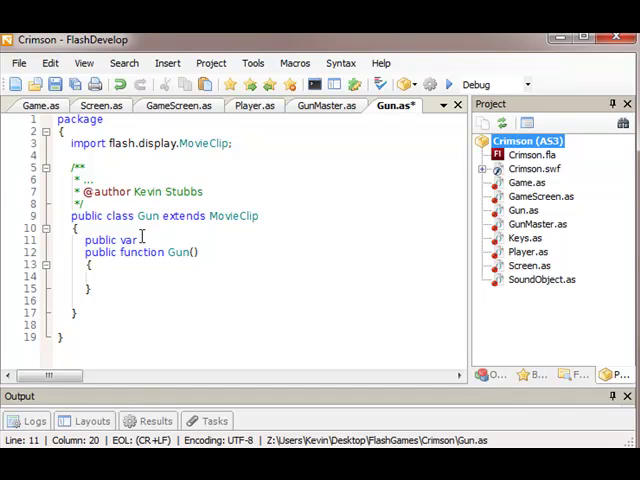
type("fireRate:Number;")
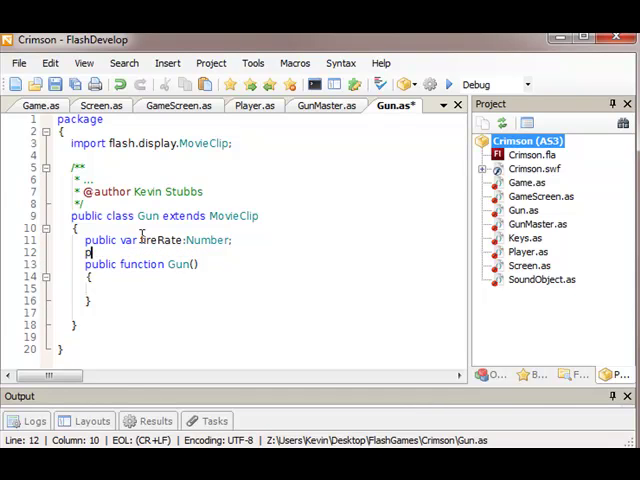
type("public var")
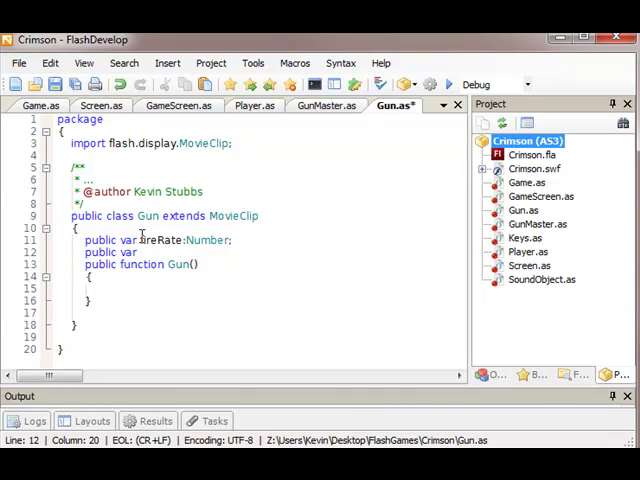
type("cur")
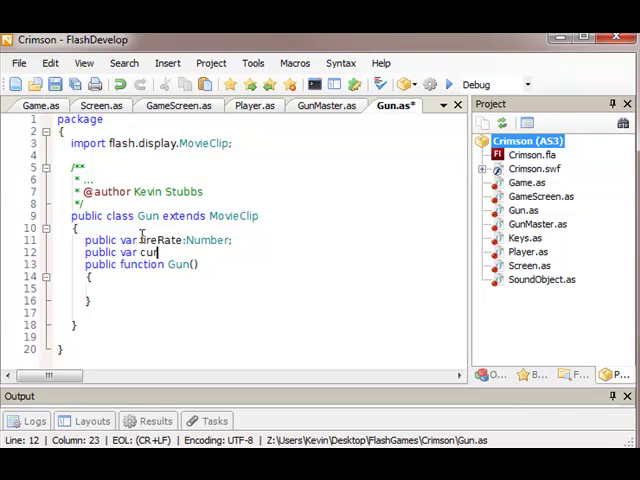
type("eFireTimer:")
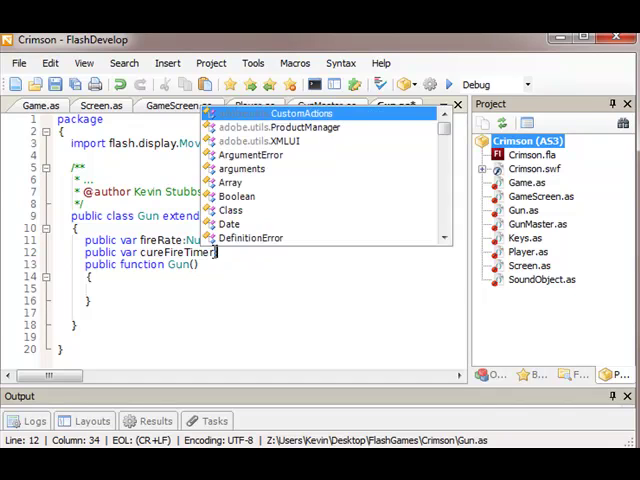
type("Number;")
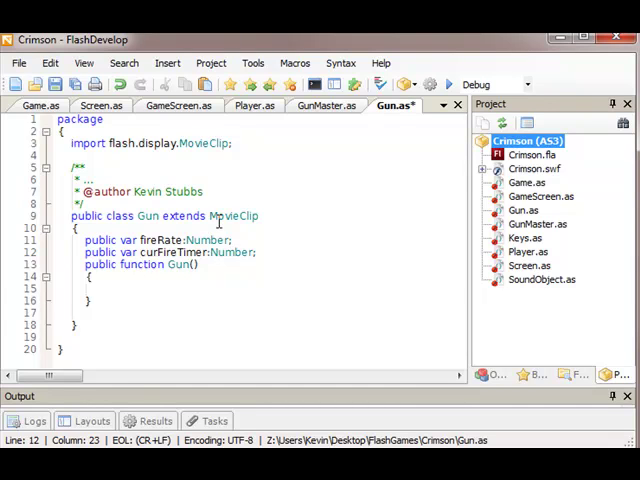
left_click(262, 252)
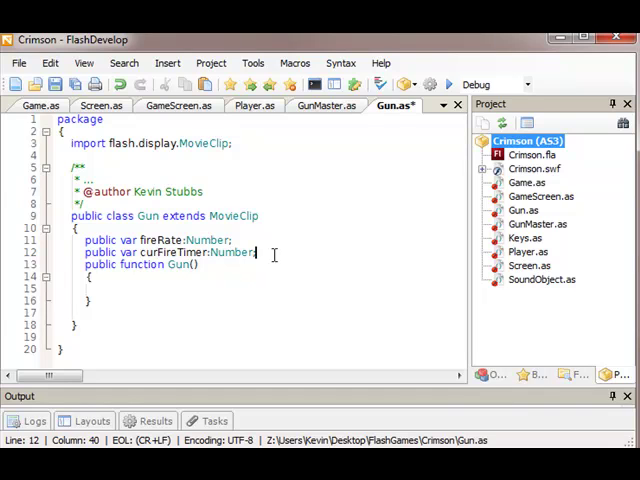